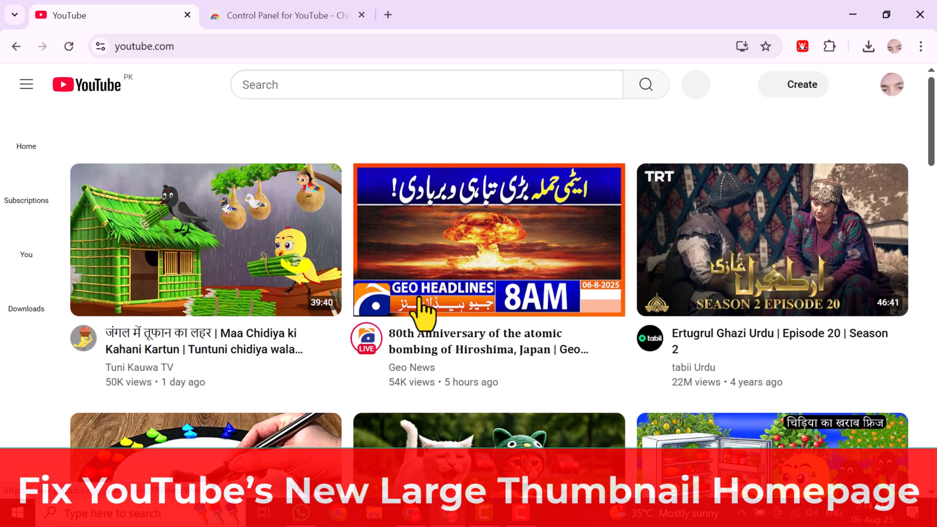
mouse_move(441, 298)
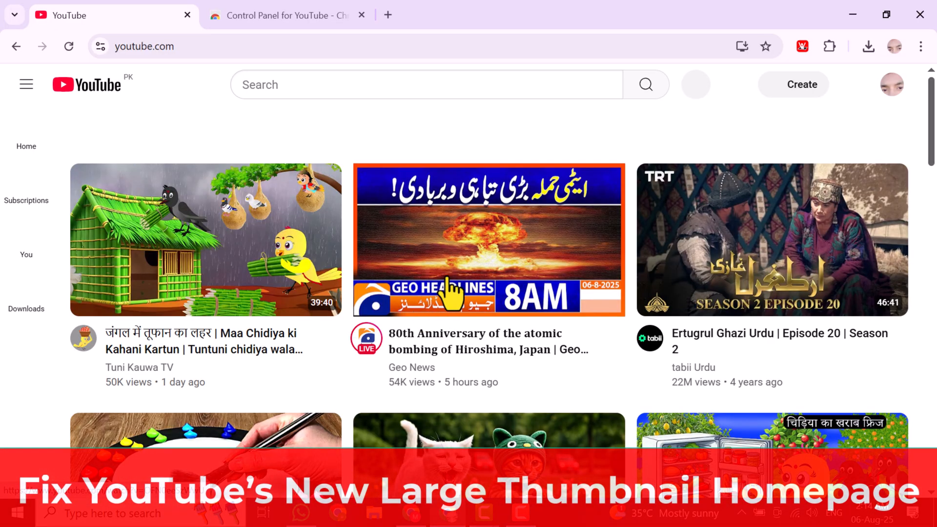
- Zoom the YouTube page out three steps, then back in one step
click(919, 46)
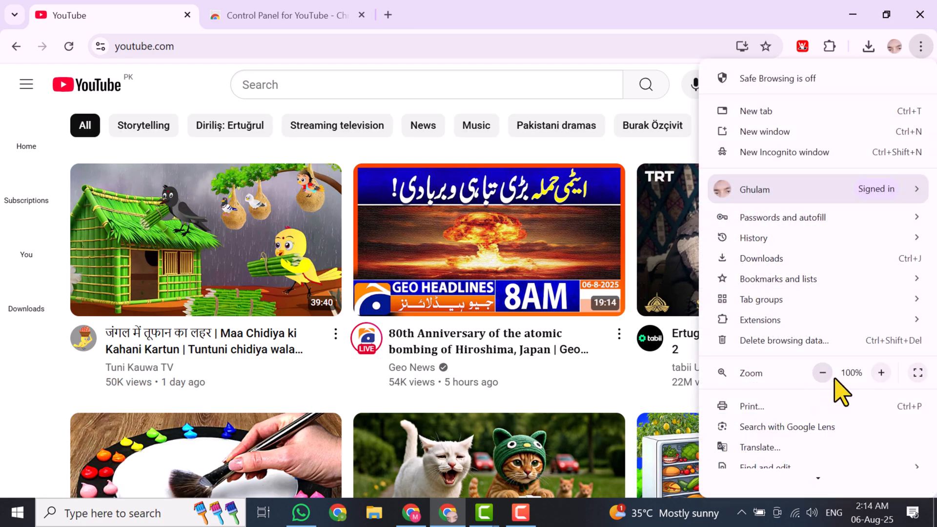
click(822, 373)
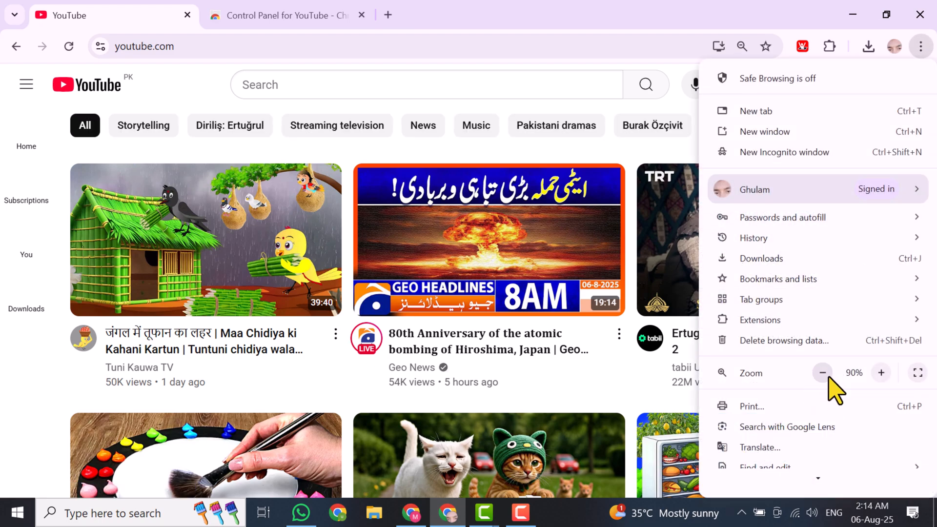
click(823, 373)
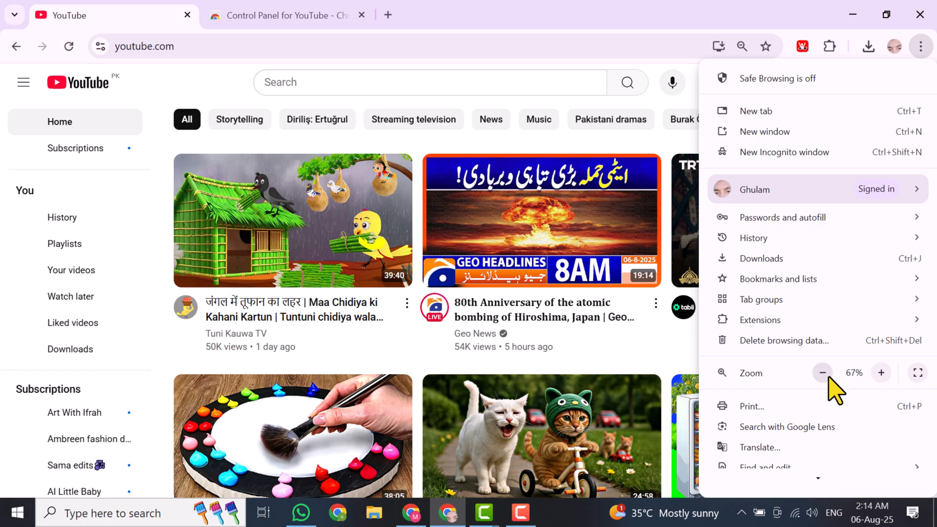
click(823, 373)
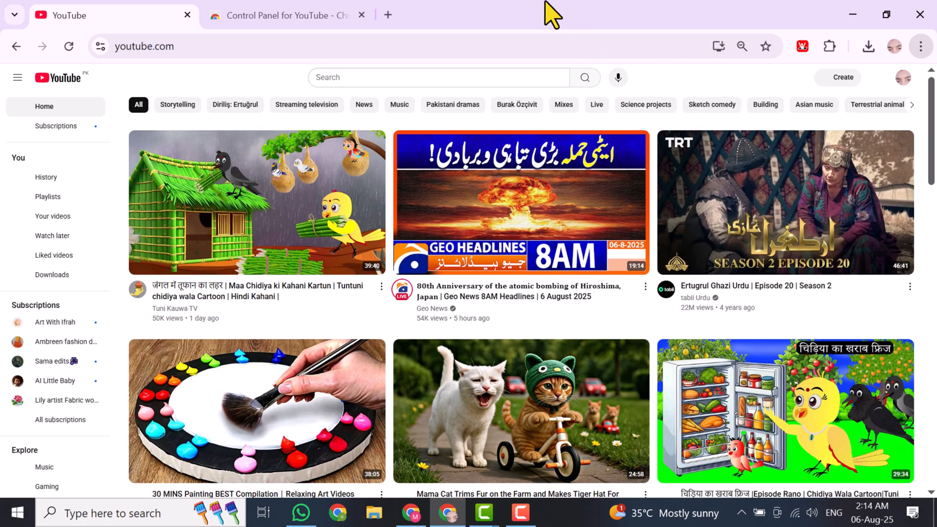
click(921, 46)
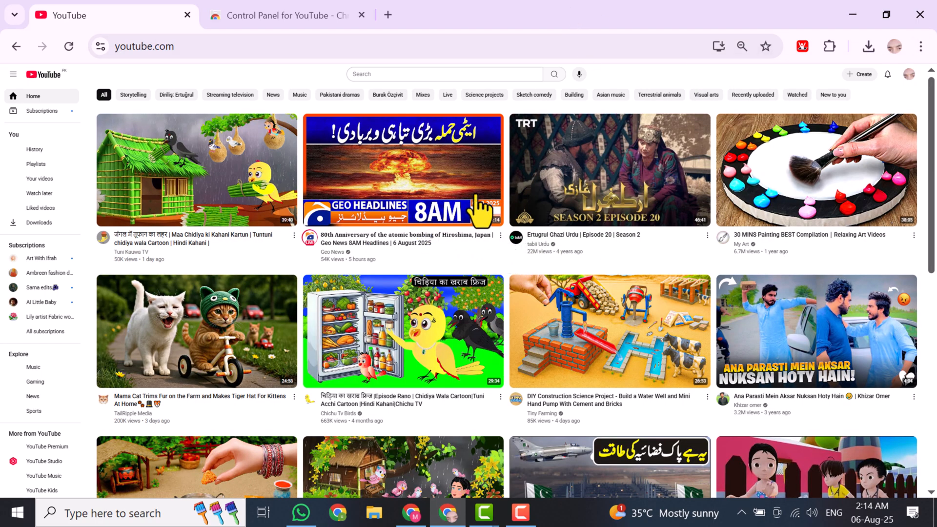
click(919, 45)
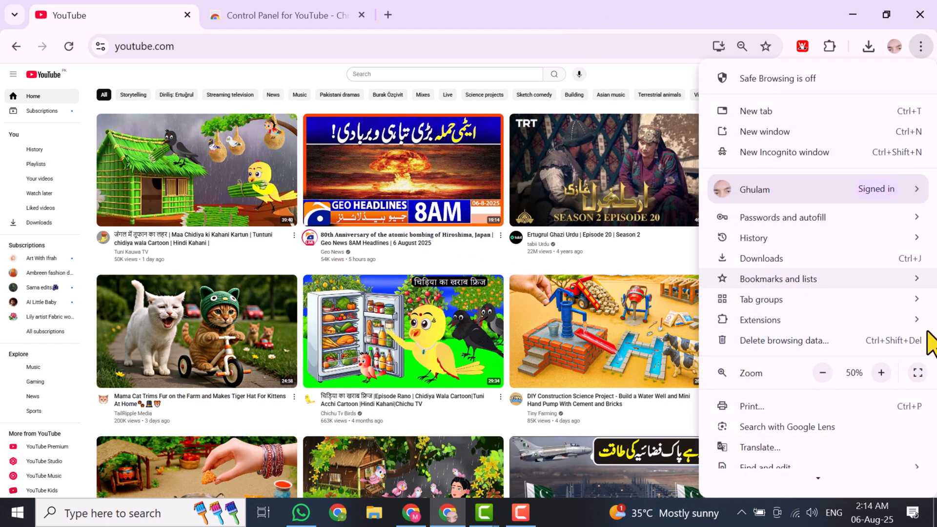
click(881, 373)
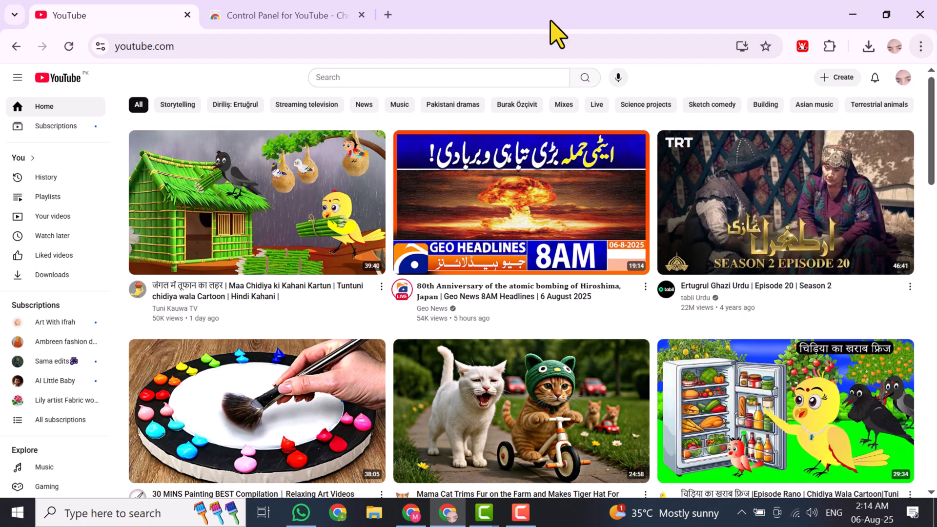
click(281, 15)
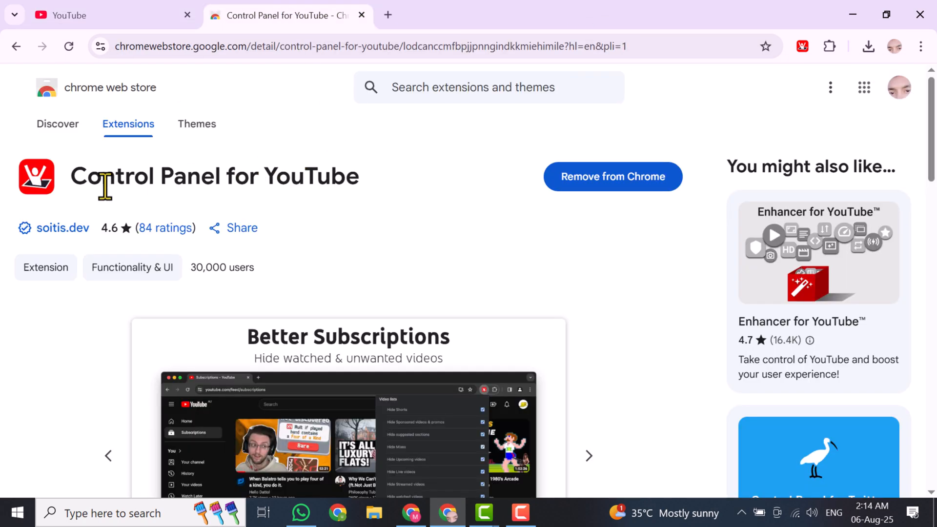
triple_click(214, 175)
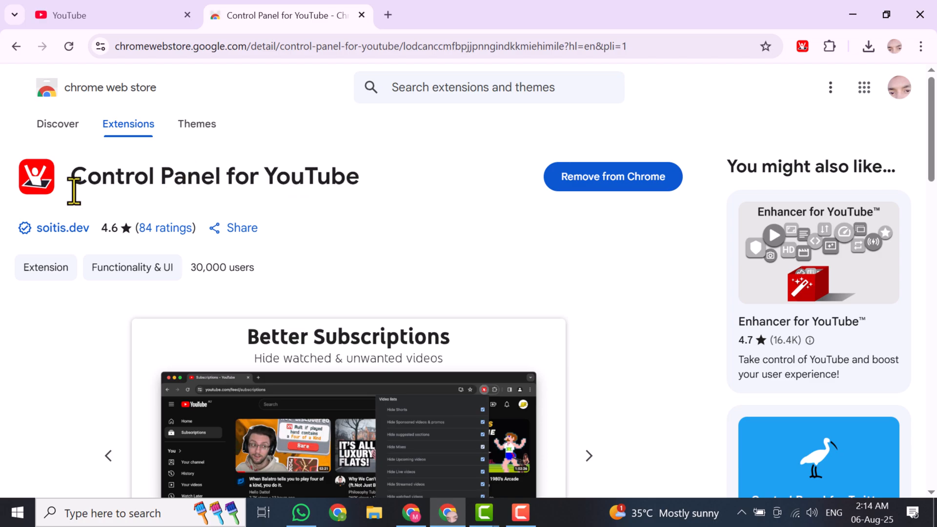
triple_click(213, 176)
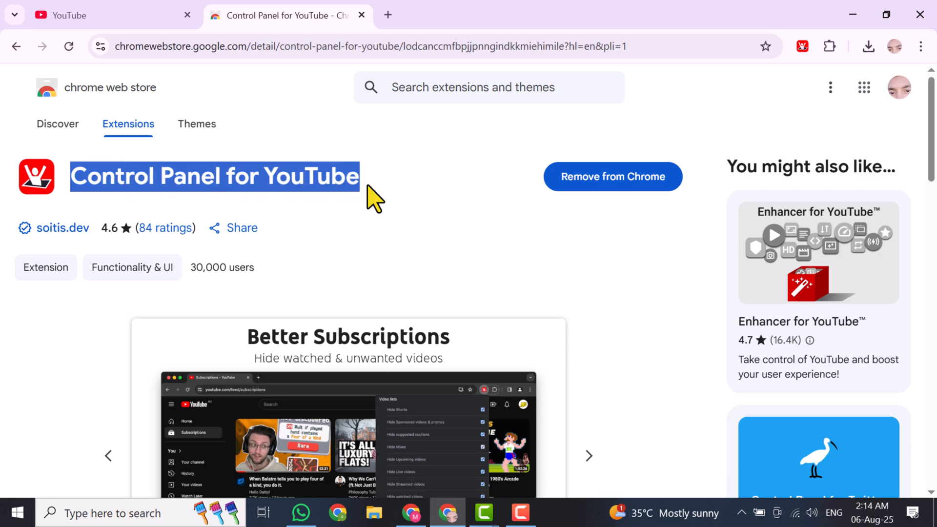
click(371, 197)
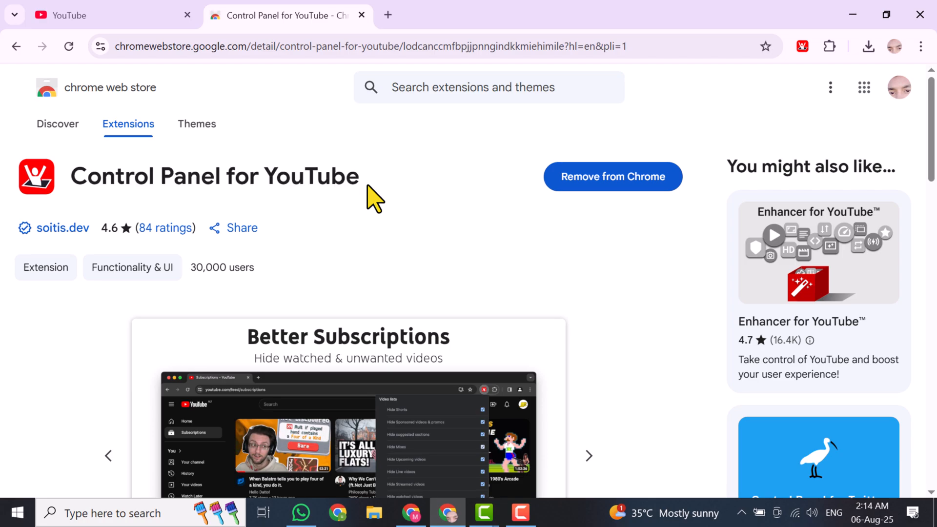
click(107, 15)
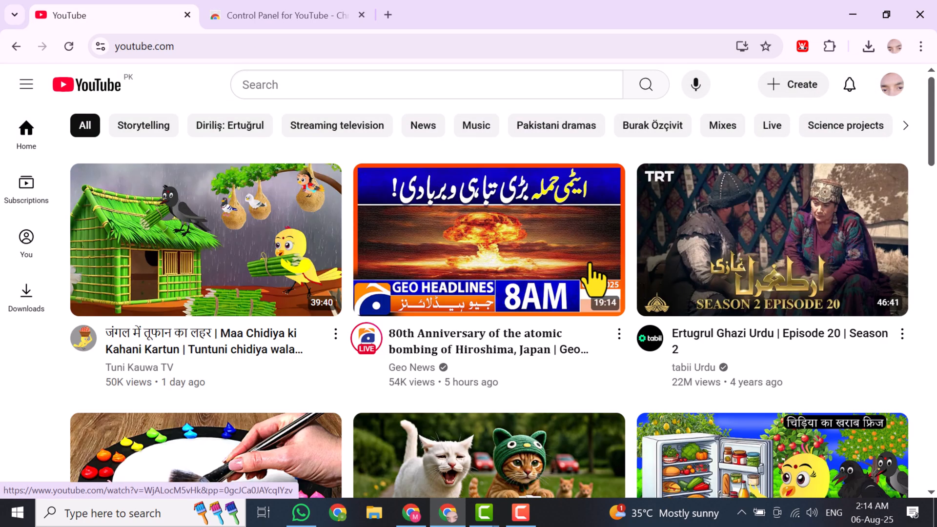
scroll(down, 3)
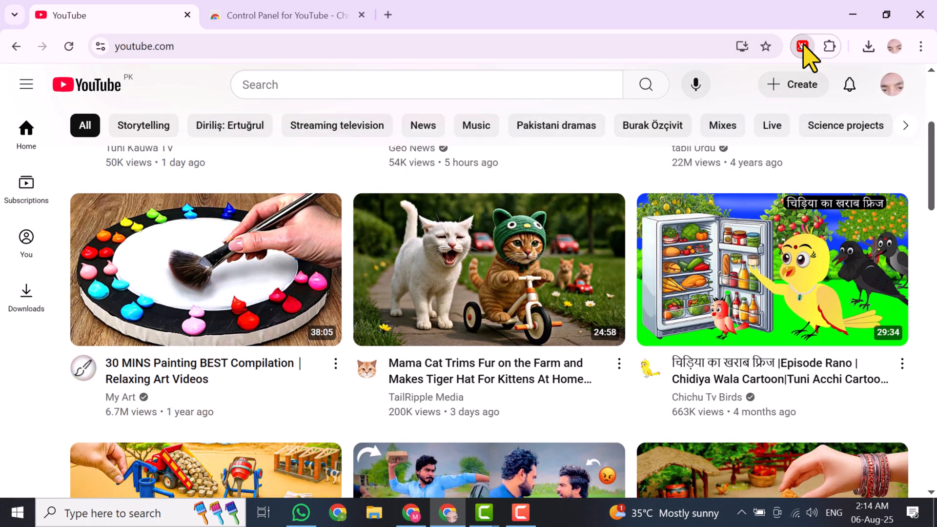
- Set Control Panel for YouTube thumbnail size to Small and minimum grid items per row to 4
click(802, 46)
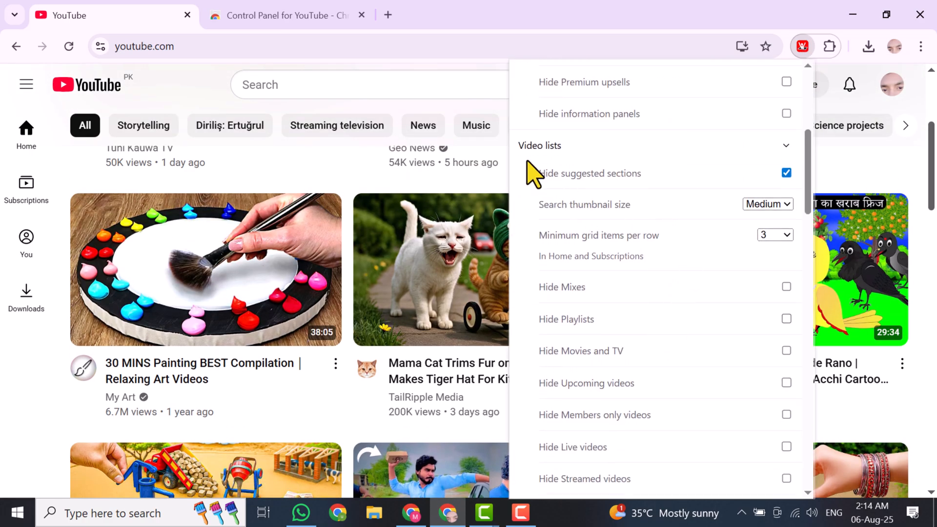
click(768, 204)
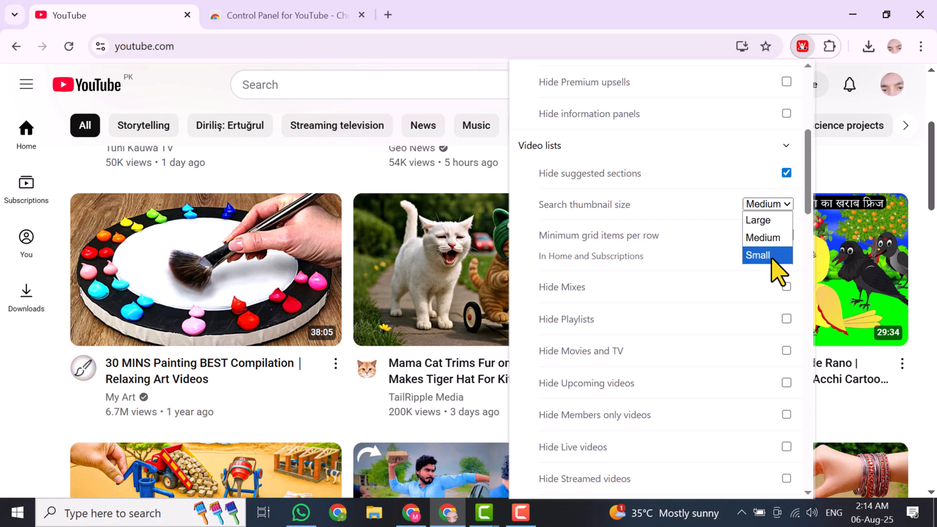
click(757, 255)
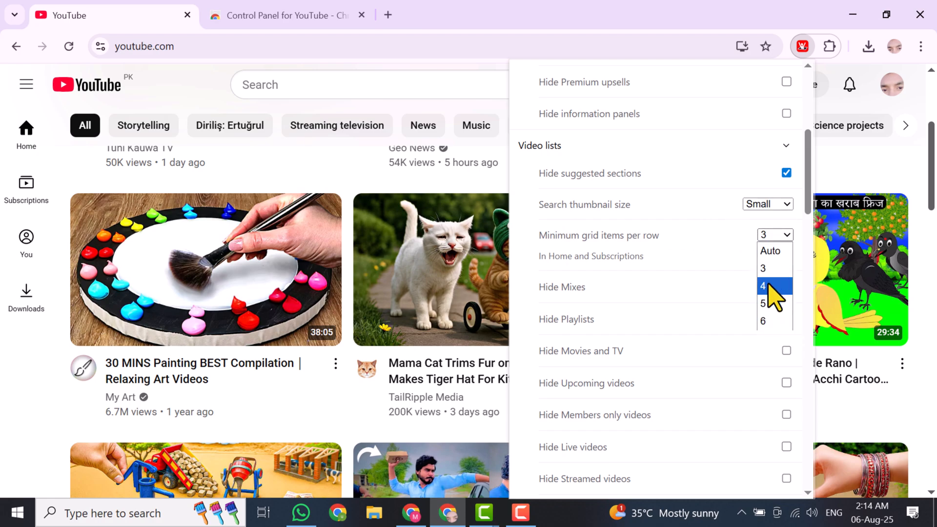
click(764, 285)
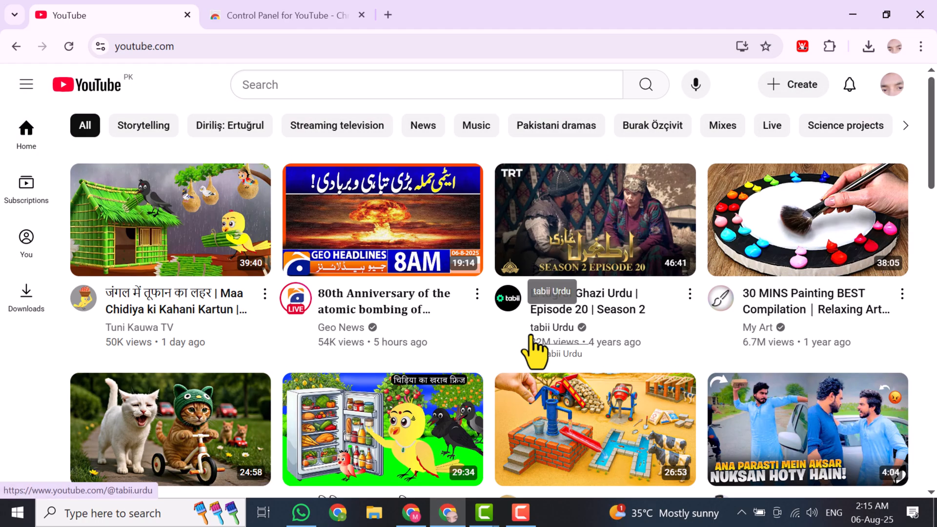
- Scroll down the homepage to check the four-per-row thumbnail grid
scroll(down, 3)
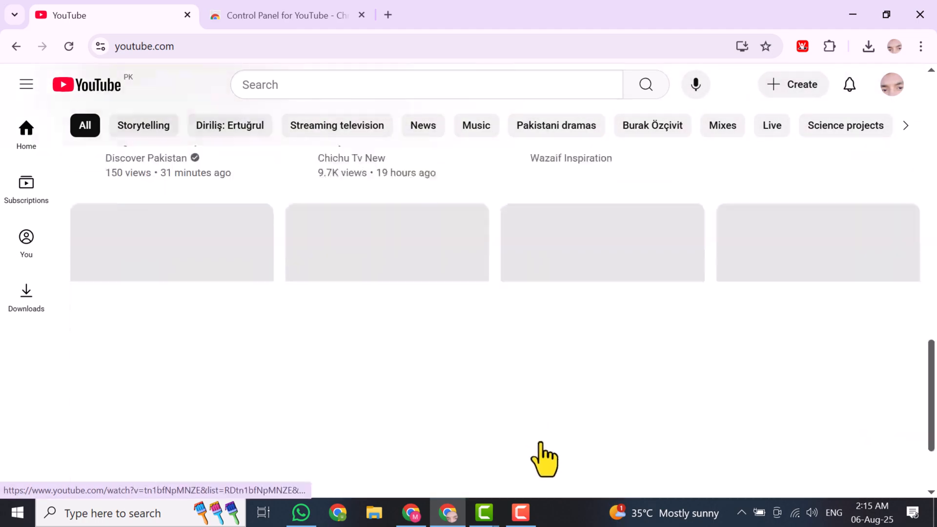